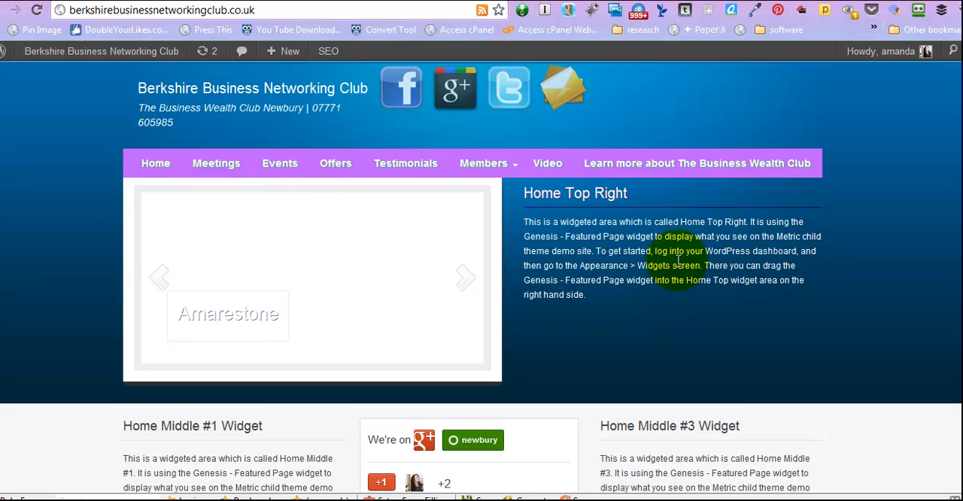
Step: Go from the homepage to the admin Dashboard and hover the Appearance menu
{"action": "left_click", "coordinate": [99, 51]}
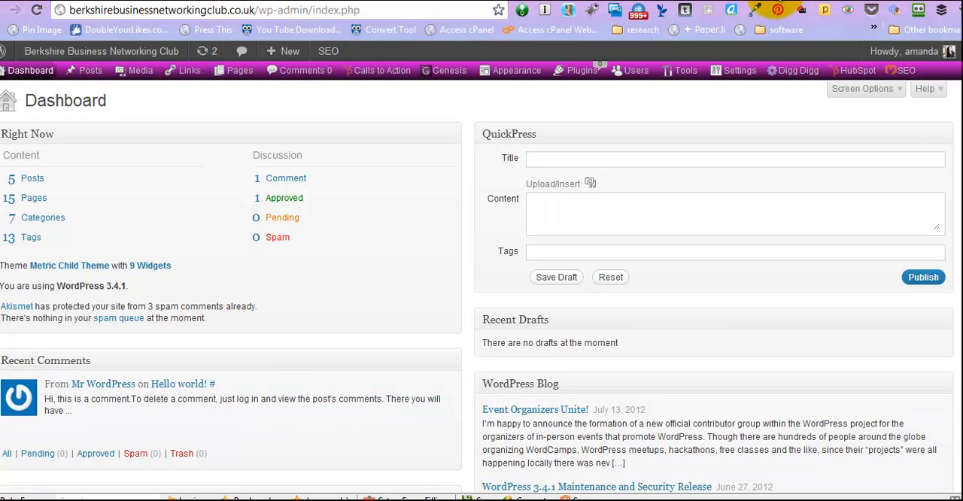
{"action": "mouse_move", "coordinate": [31, 69]}
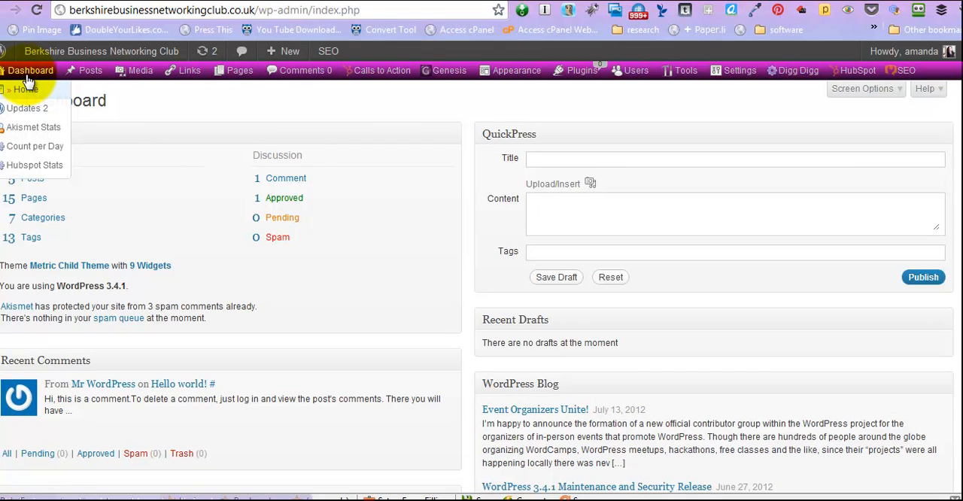
{"action": "left_click", "coordinate": [445, 69]}
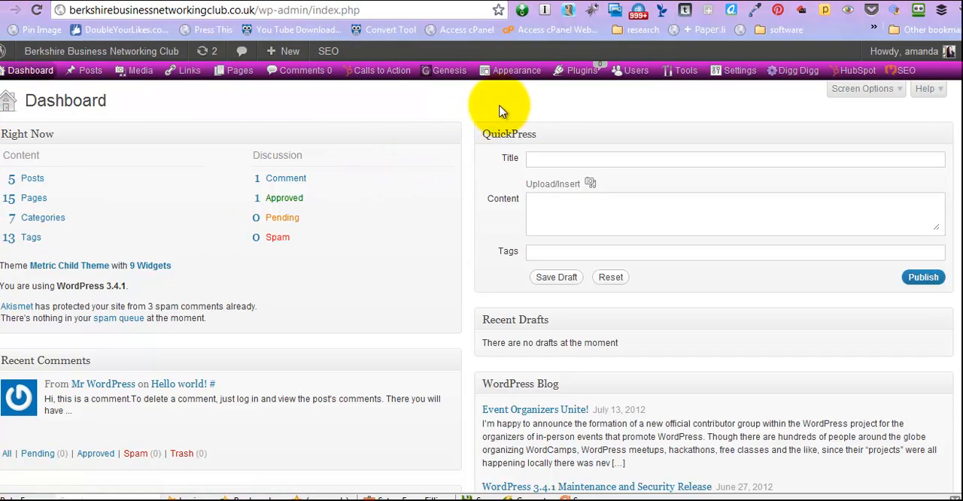
{"action": "left_click", "coordinate": [516, 69]}
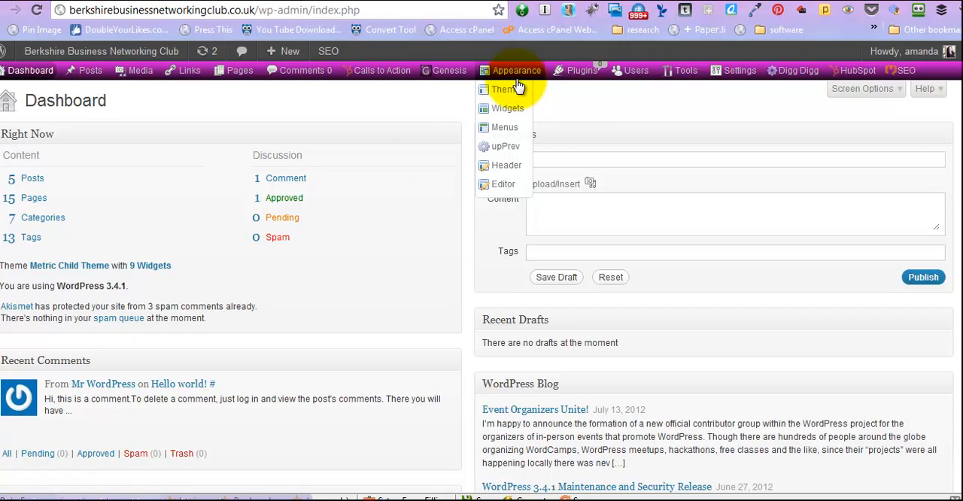
{"action": "mouse_move", "coordinate": [509, 108]}
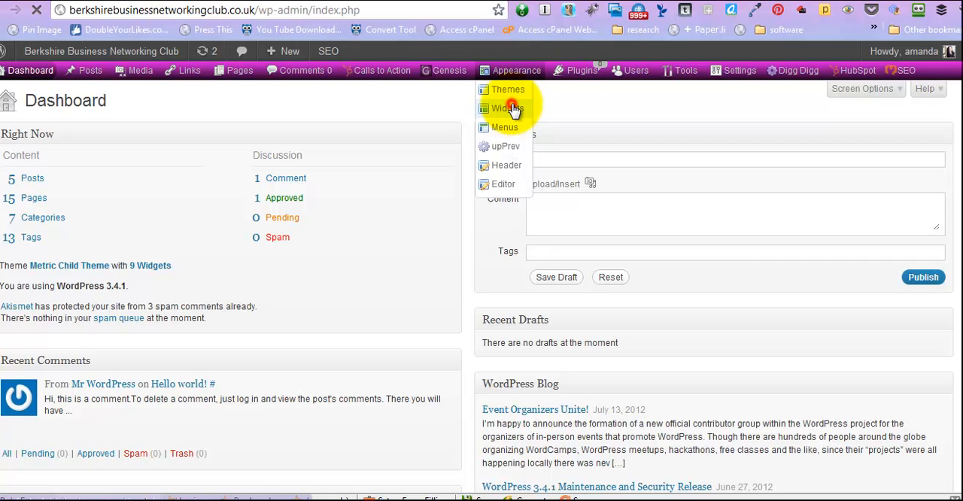
Step: Show the Widgets screen and scroll down to the Home Top Right area
{"action": "left_click", "coordinate": [509, 109]}
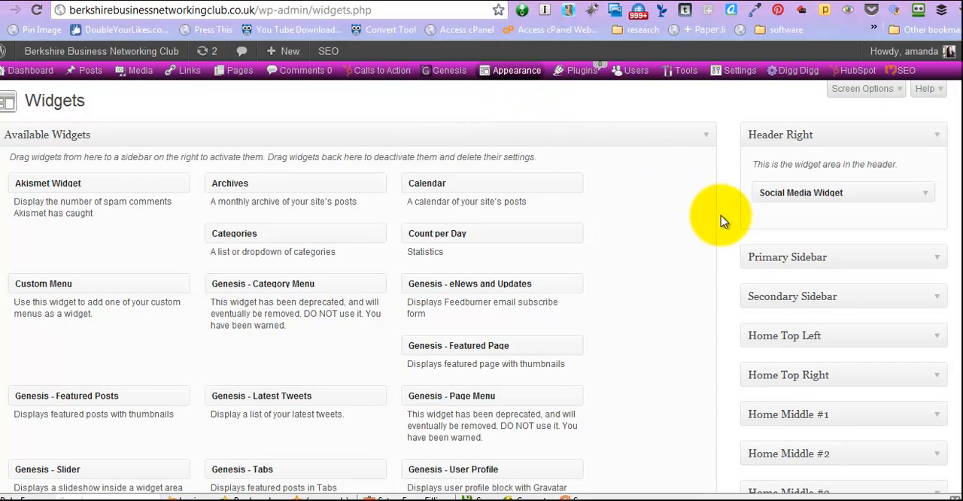
{"action": "scroll", "scroll_direction": "down", "scroll_amount": 3}
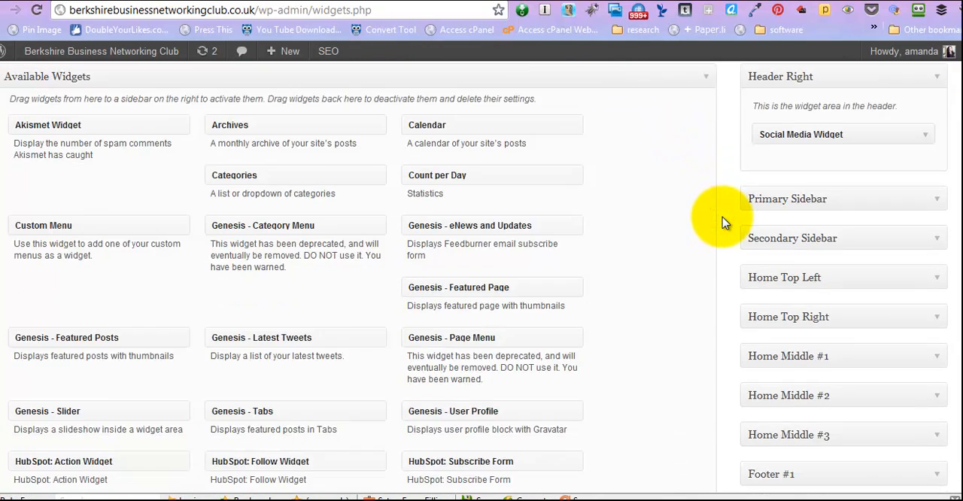
{"action": "scroll", "scroll_direction": "down", "scroll_amount": 3}
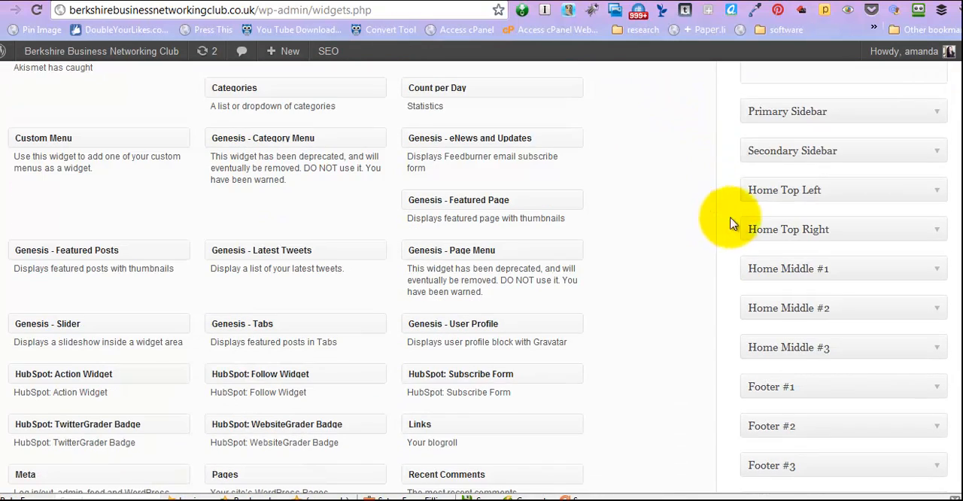
{"action": "mouse_move", "coordinate": [828, 190]}
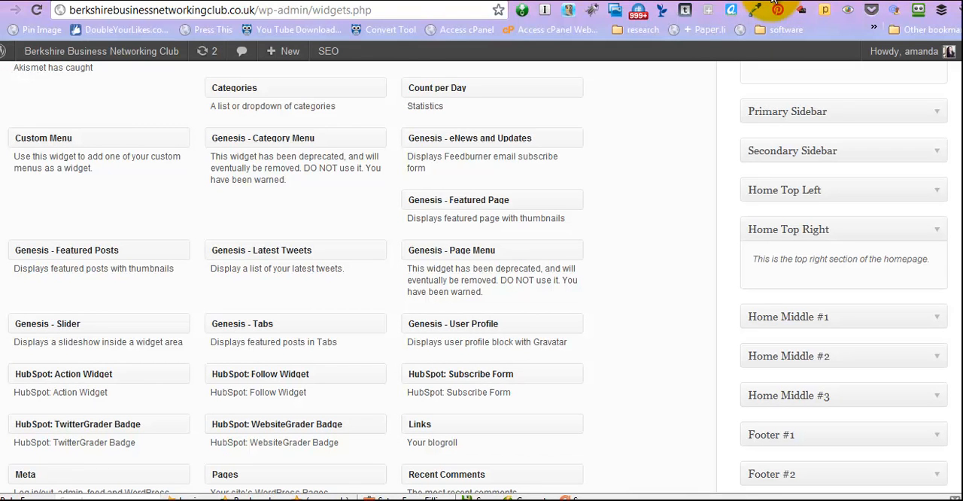
{"action": "mouse_move", "coordinate": [473, 158]}
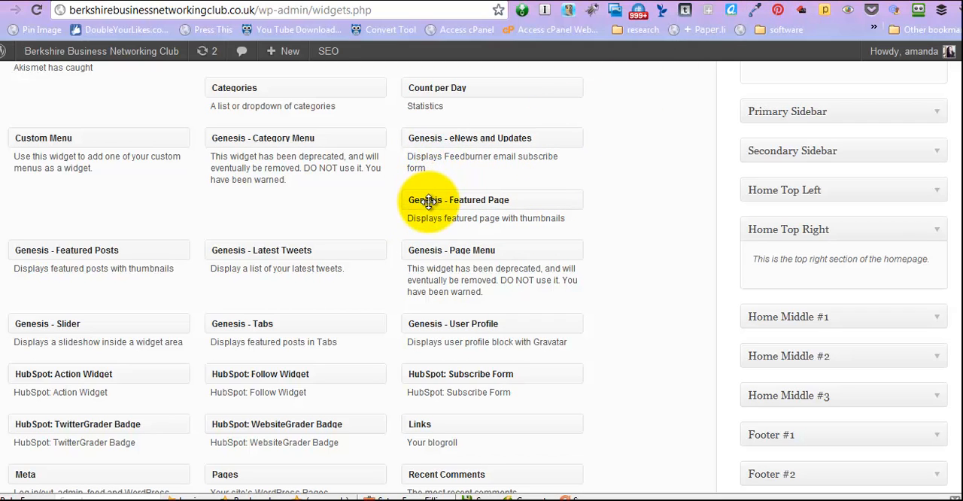
Step: Drop Genesis - Featured Page into Home Top Right and start its title as 'Featured Member'
{"action": "left_click_drag", "start_coordinate": [427, 200], "coordinate": [680, 238]}
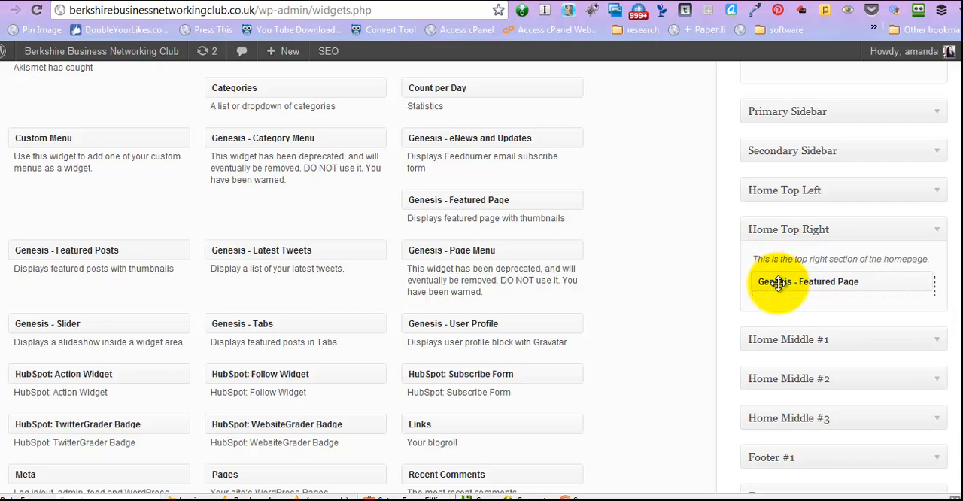
{"action": "left_click", "coordinate": [810, 286]}
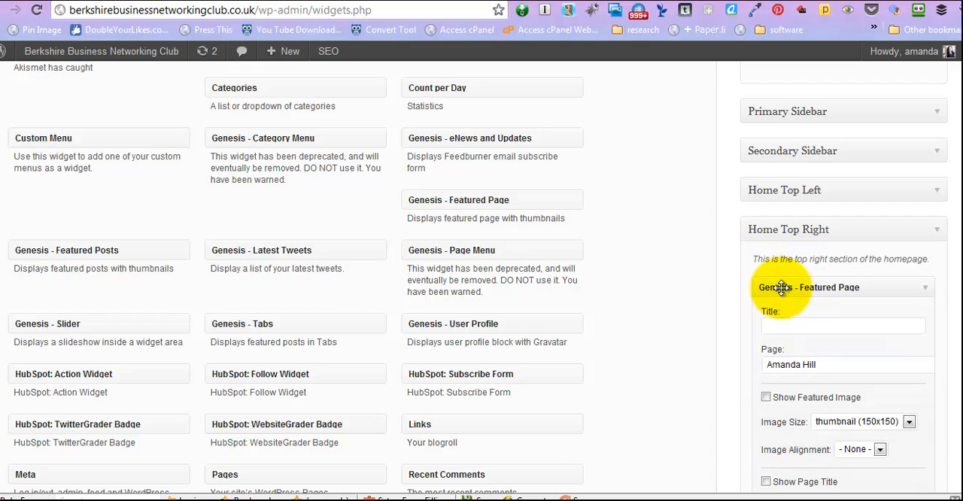
{"action": "left_click", "coordinate": [843, 325]}
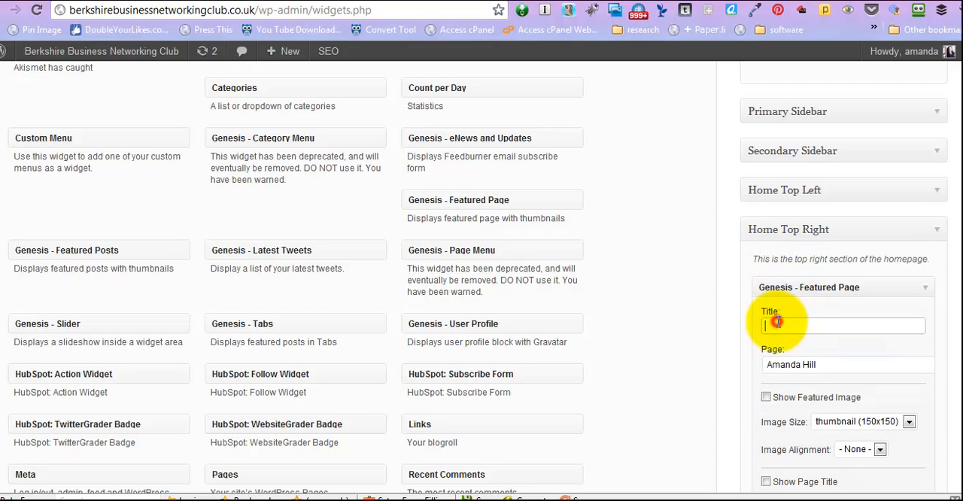
{"action": "type", "text": "Featured Member"}
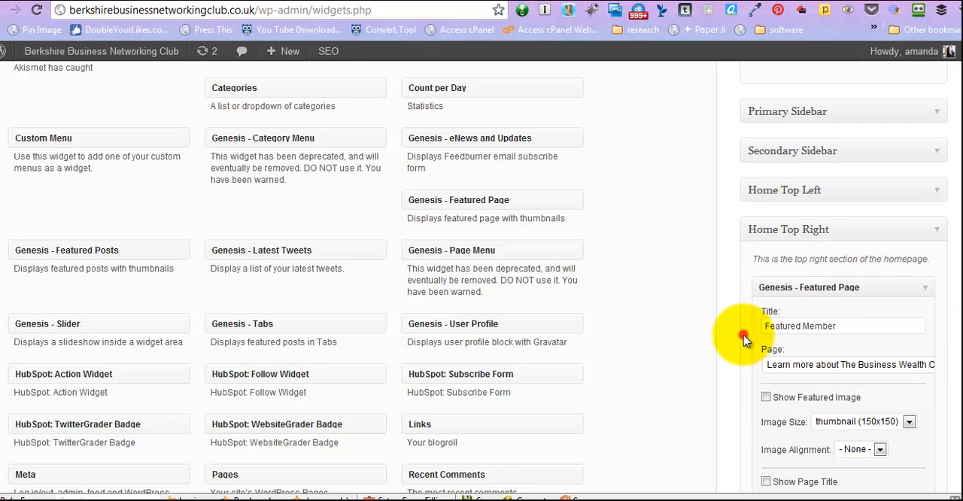
Step: Show the featured image, page title and content with a 150-character limit
{"action": "scroll", "scroll_direction": "down", "scroll_amount": 3}
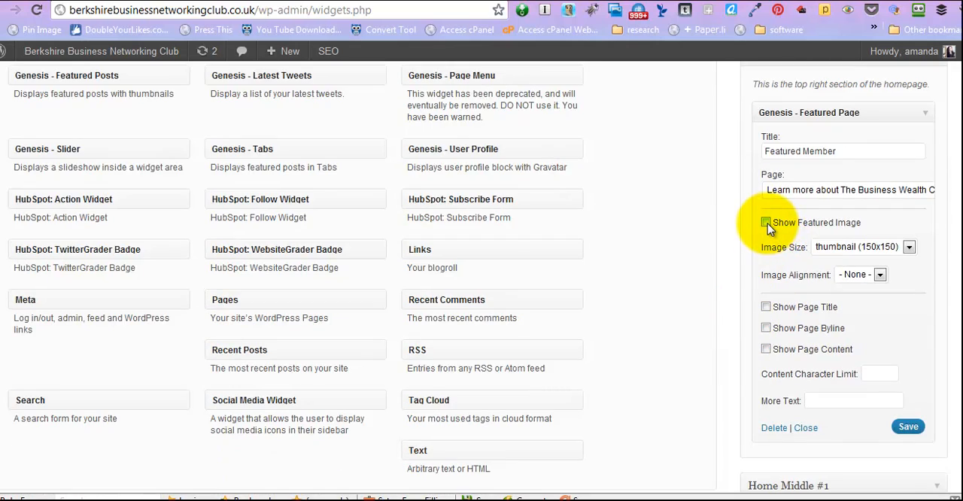
{"action": "left_click", "coordinate": [766, 223]}
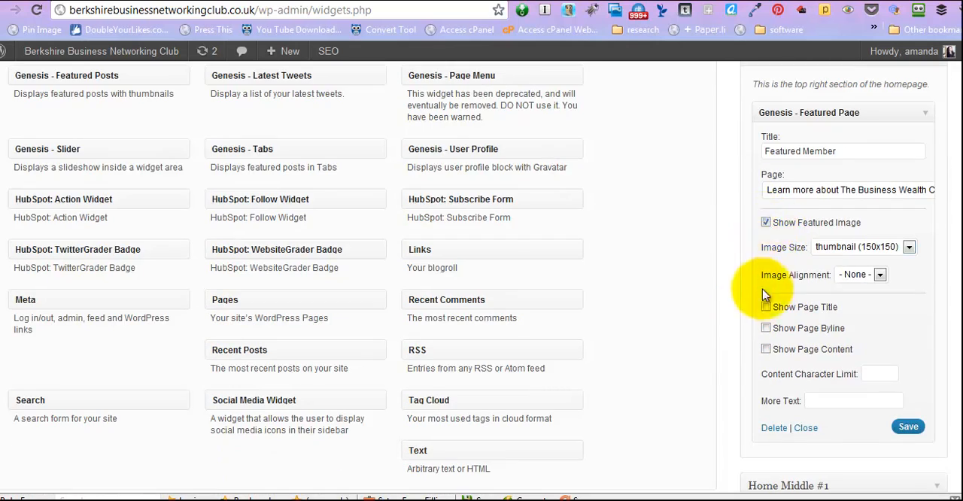
{"action": "left_click", "coordinate": [766, 307]}
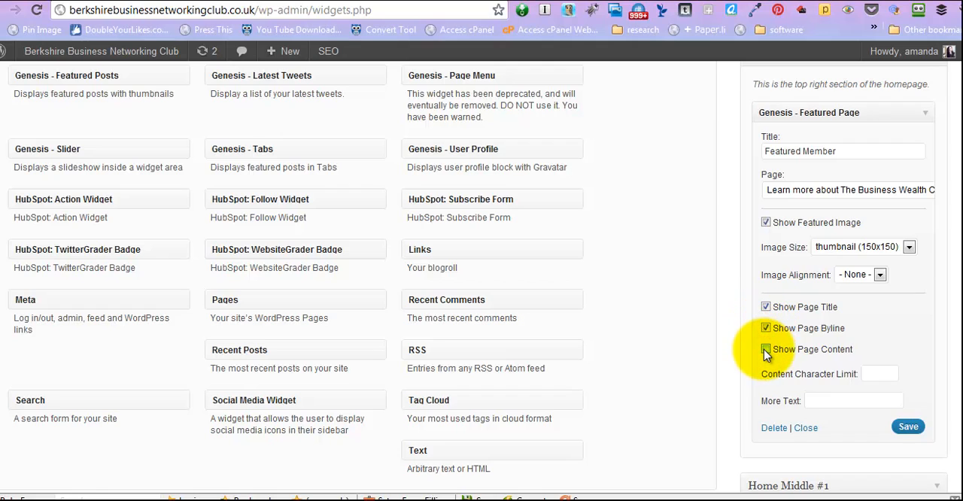
{"action": "left_click", "coordinate": [766, 349]}
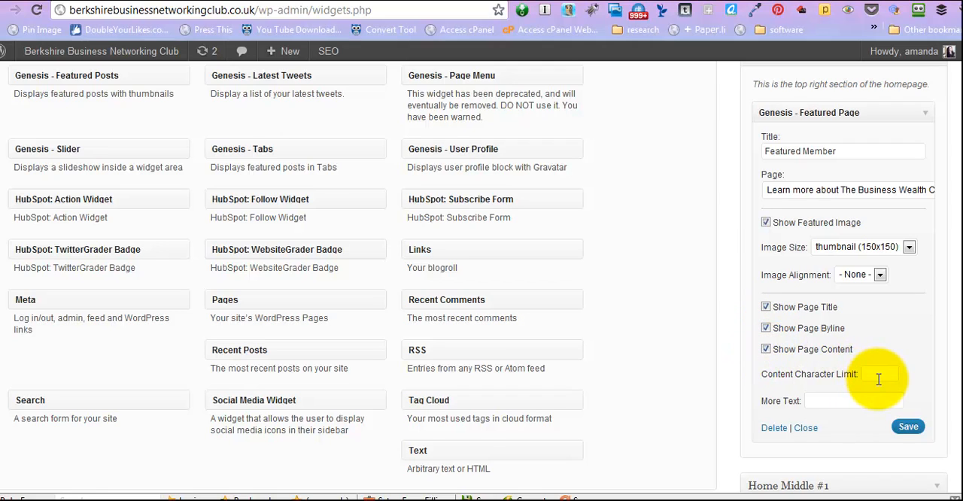
{"action": "type", "text": "150"}
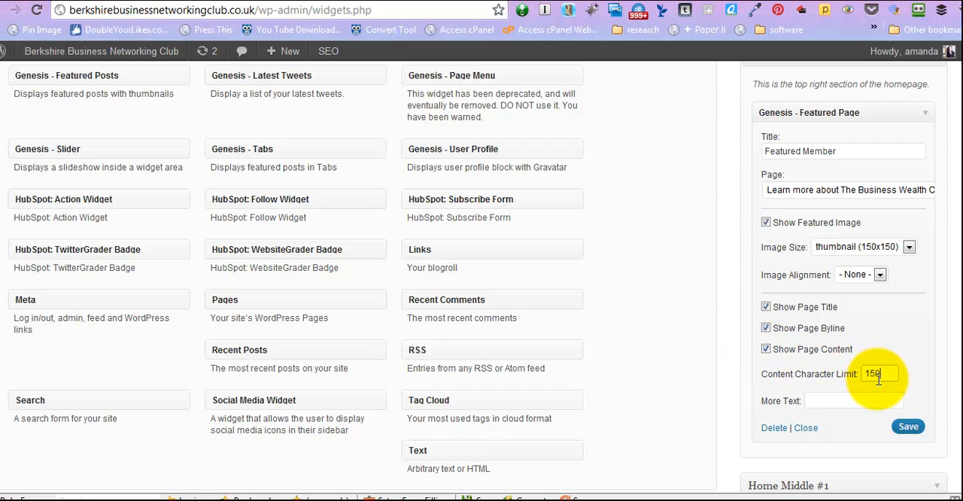
Step: Set the More Text to 'see more' and save the widget
{"action": "left_click", "coordinate": [855, 400]}
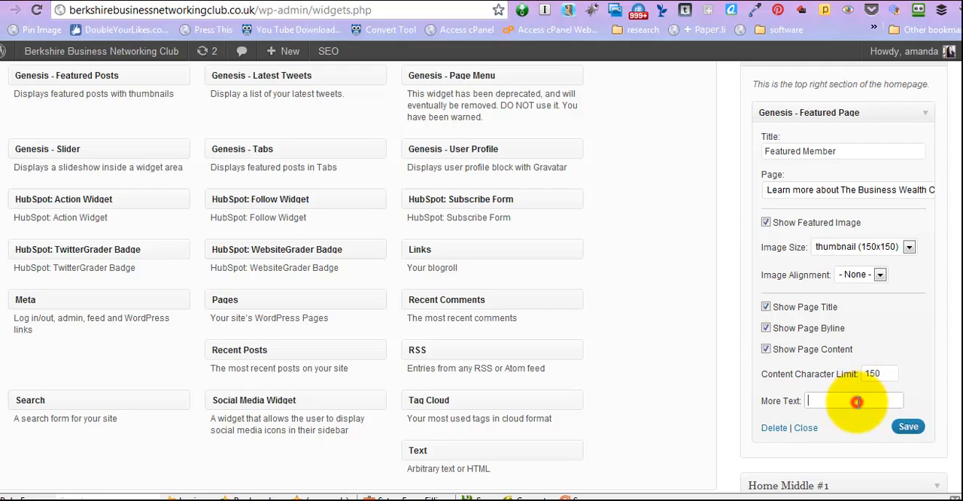
{"action": "type", "text": "see more..."}
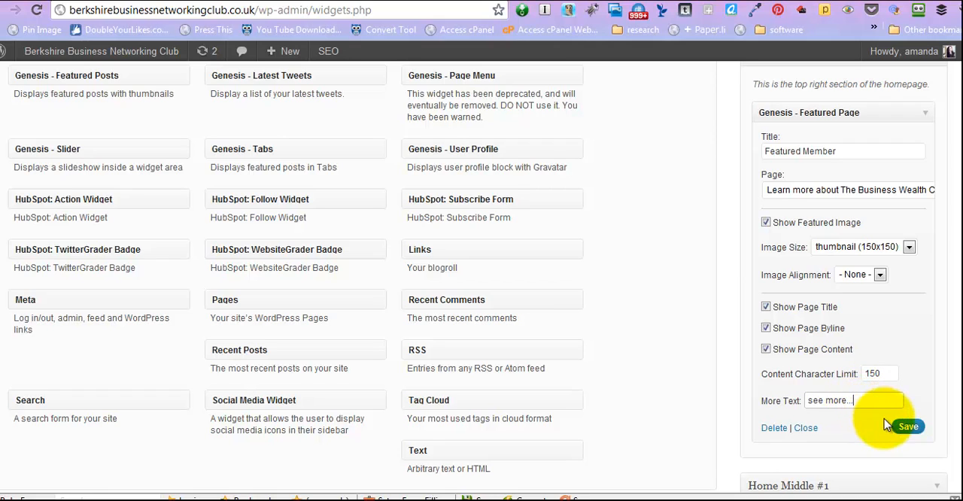
{"action": "left_click", "coordinate": [909, 427]}
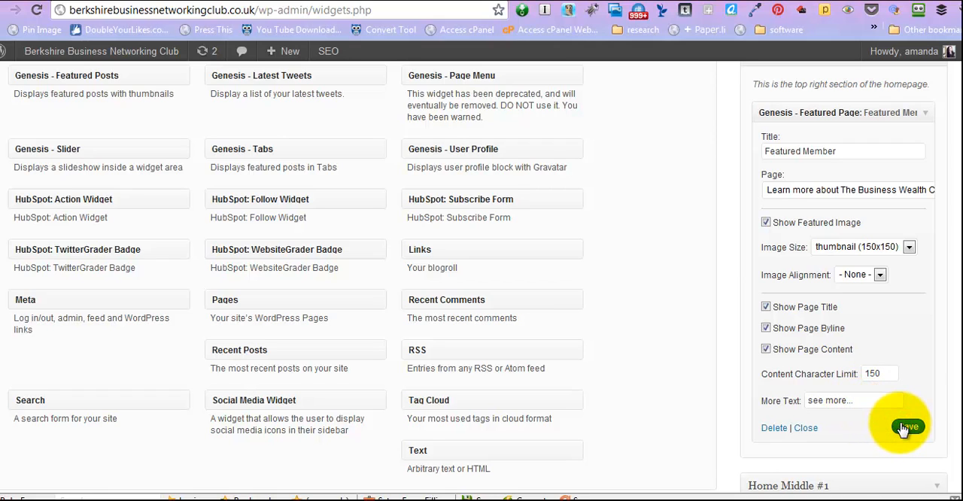
Step: Save the widget and uncheck Show Page Byline
{"action": "left_click", "coordinate": [907, 428]}
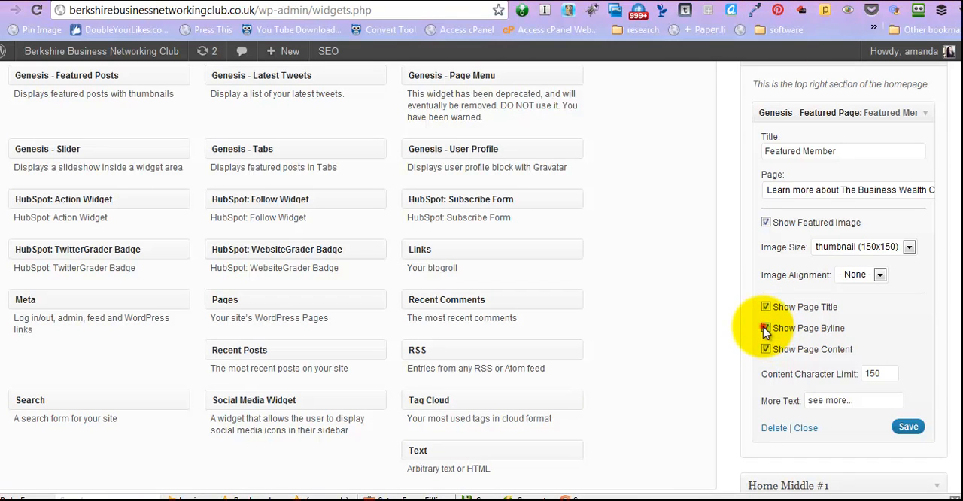
{"action": "left_click", "coordinate": [764, 328]}
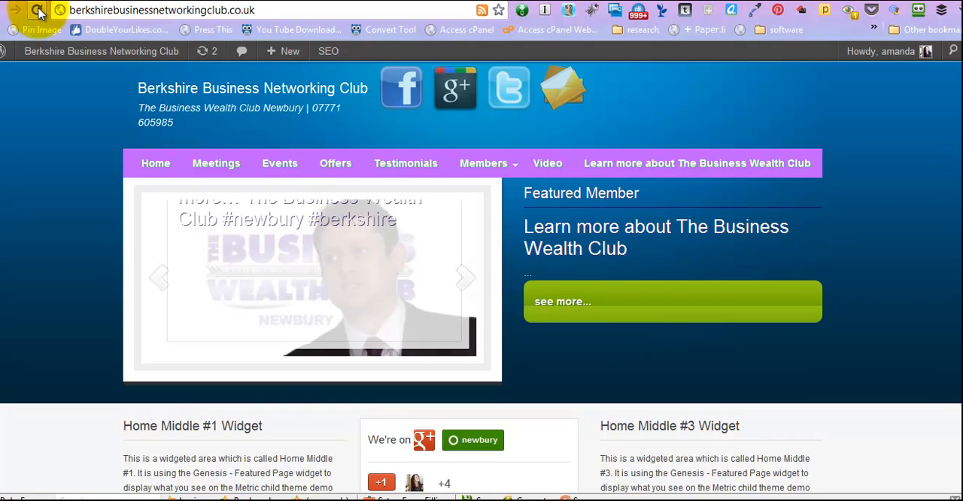
{"action": "mouse_move", "coordinate": [620, 218]}
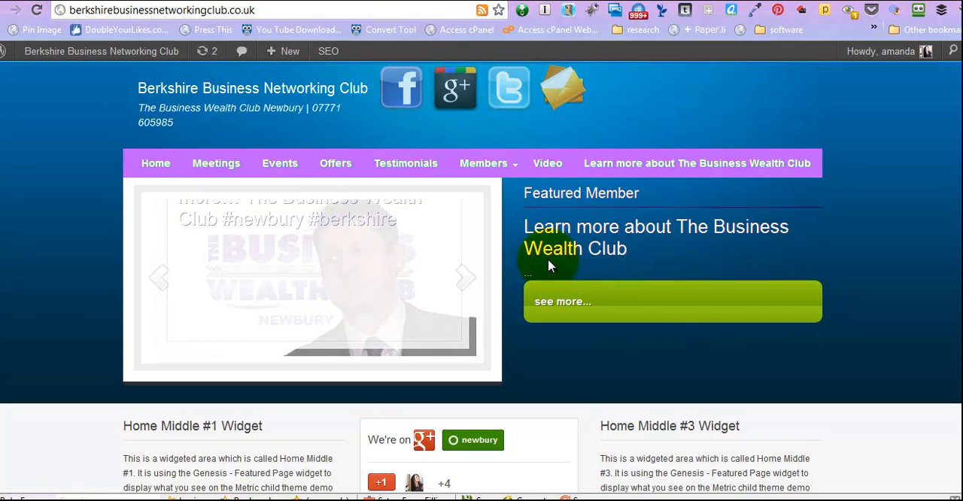
{"action": "mouse_move", "coordinate": [710, 113]}
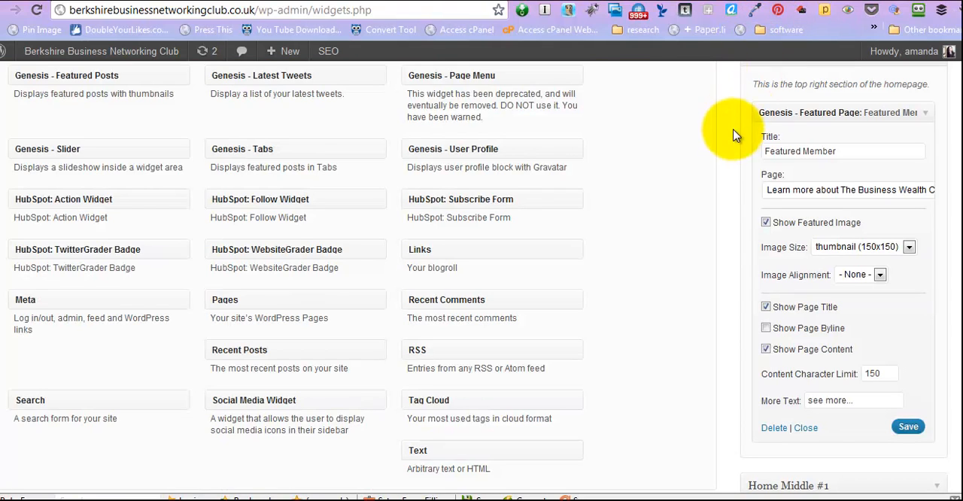
{"action": "mouse_move", "coordinate": [875, 232]}
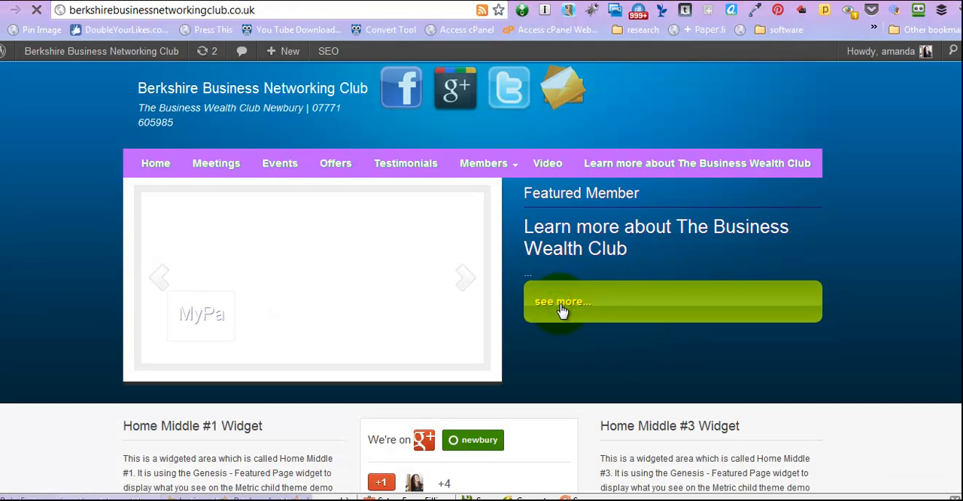
Step: Follow the Featured Member 'see more...' link to the Business Wealth Club page
{"action": "left_click", "coordinate": [563, 301]}
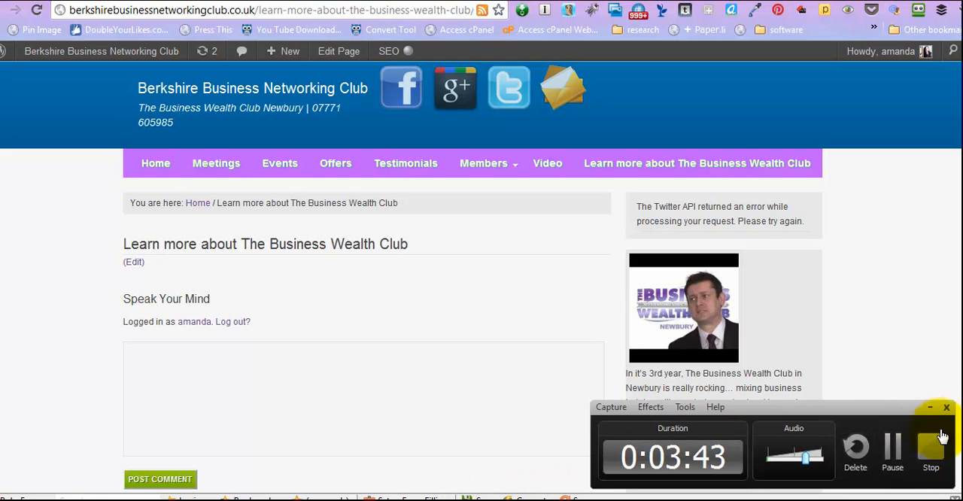
Step: Edit the featured page's title with the hashtags and return to the live homepage
{"action": "left_click", "coordinate": [339, 51]}
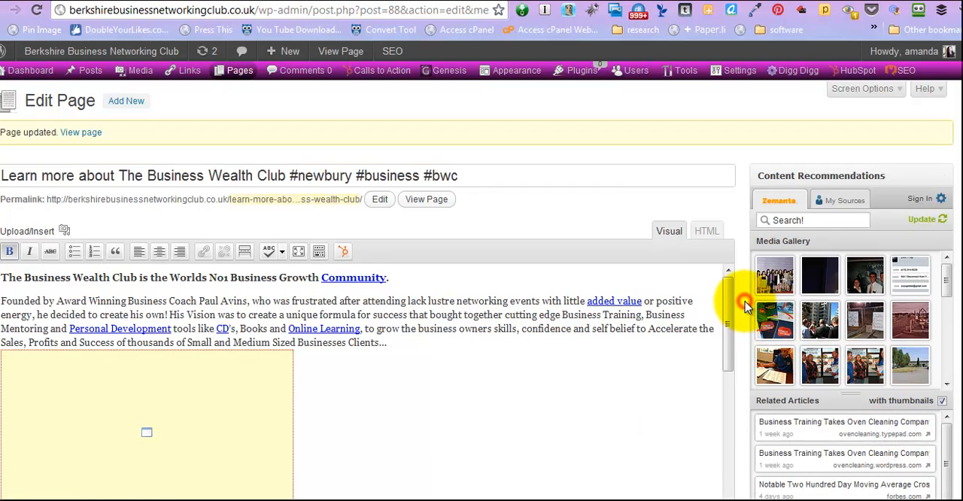
{"action": "scroll", "scroll_direction": "down", "scroll_amount": 3}
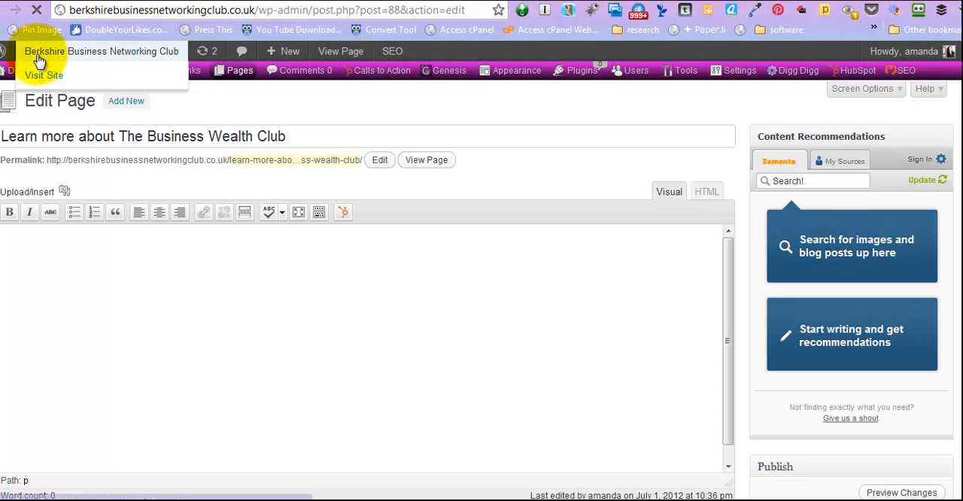
{"action": "left_click", "coordinate": [43, 75]}
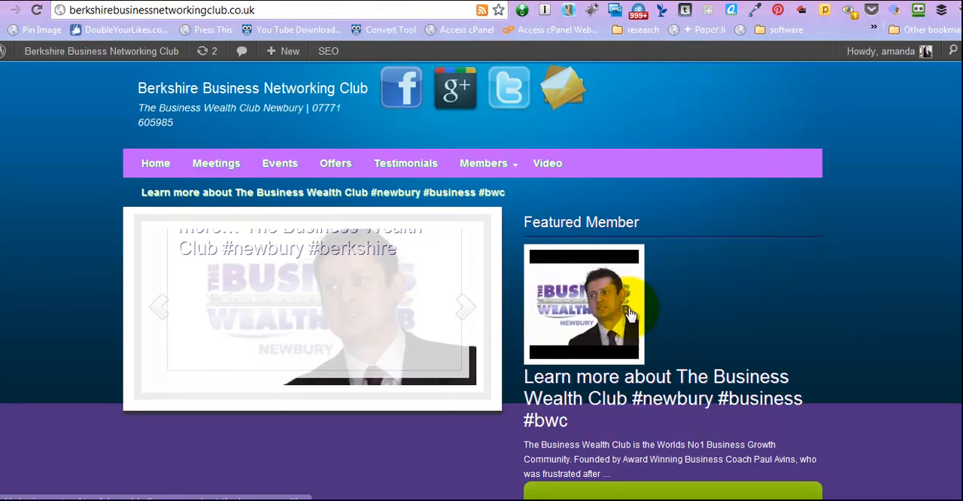
{"action": "mouse_move", "coordinate": [602, 309]}
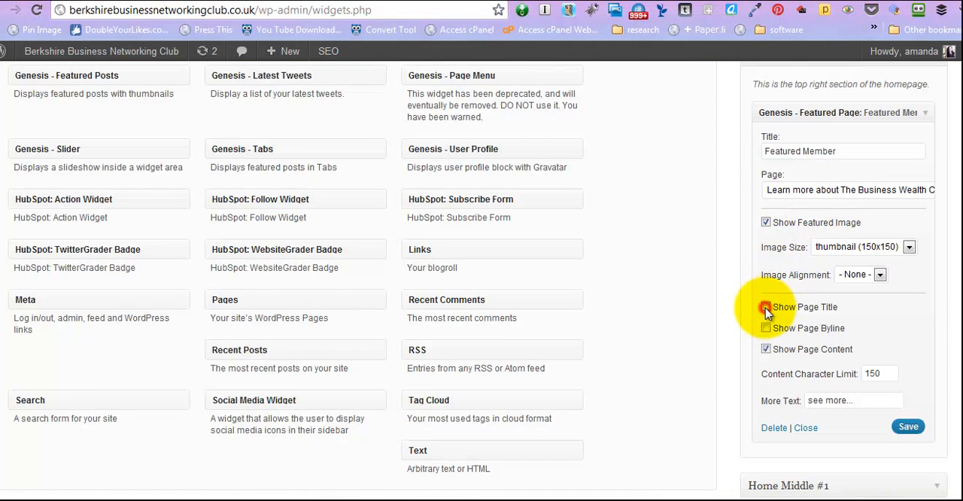
Step: Uncheck Show Page Title and save the Featured Member widget
{"action": "left_click", "coordinate": [767, 307]}
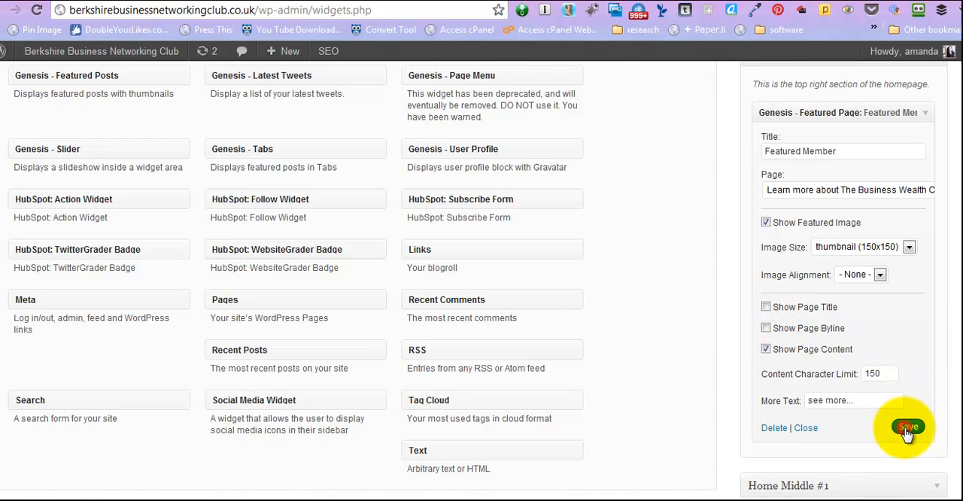
{"action": "left_click", "coordinate": [909, 428]}
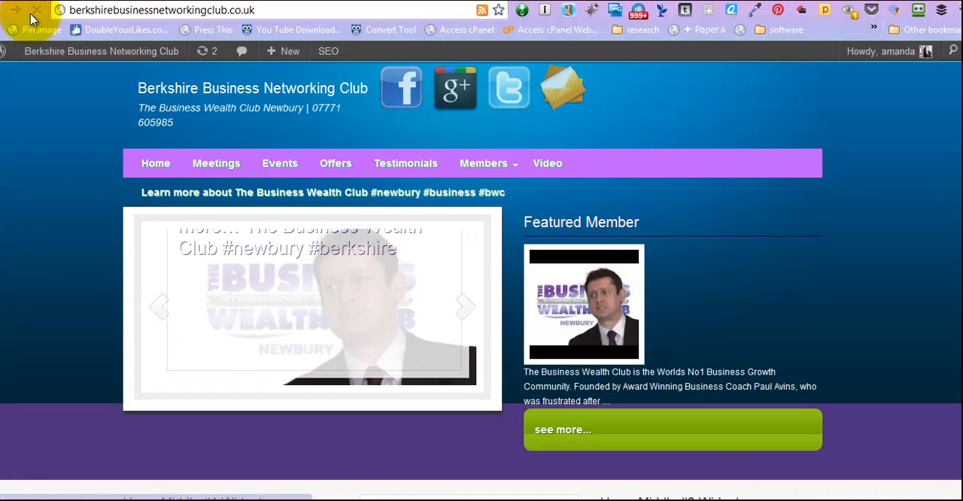
Step: Reload the homepage and follow the widget's 'see more...' link to the full page
{"action": "left_click", "coordinate": [36, 9]}
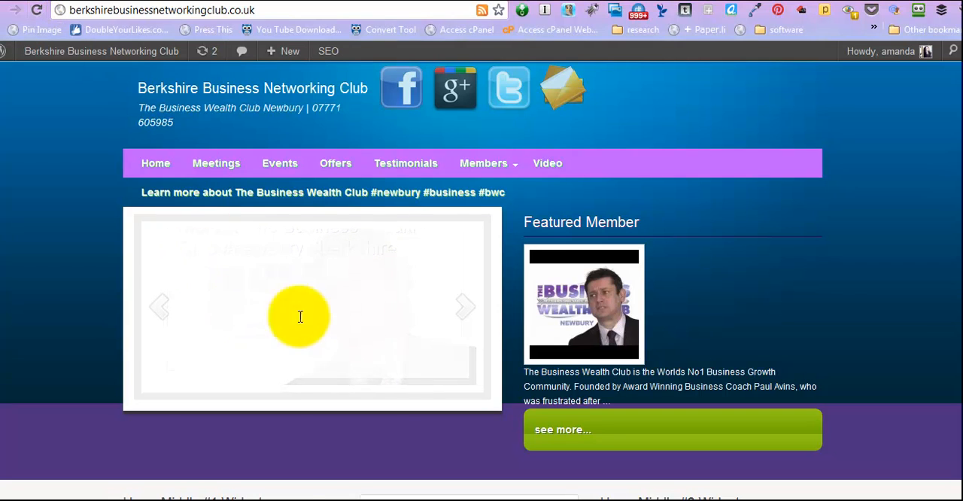
{"action": "left_click", "coordinate": [549, 431]}
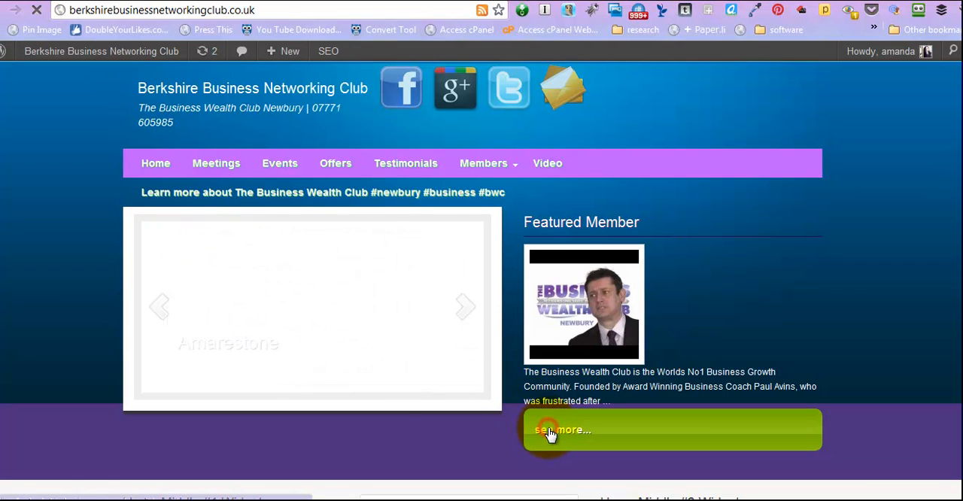
{"action": "left_click", "coordinate": [563, 430]}
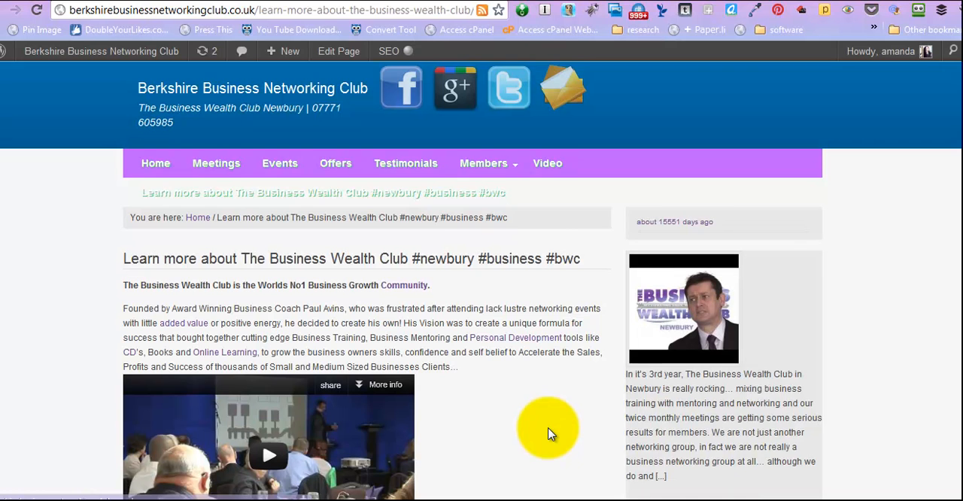
{"action": "scroll", "scroll_direction": "down", "scroll_amount": 3}
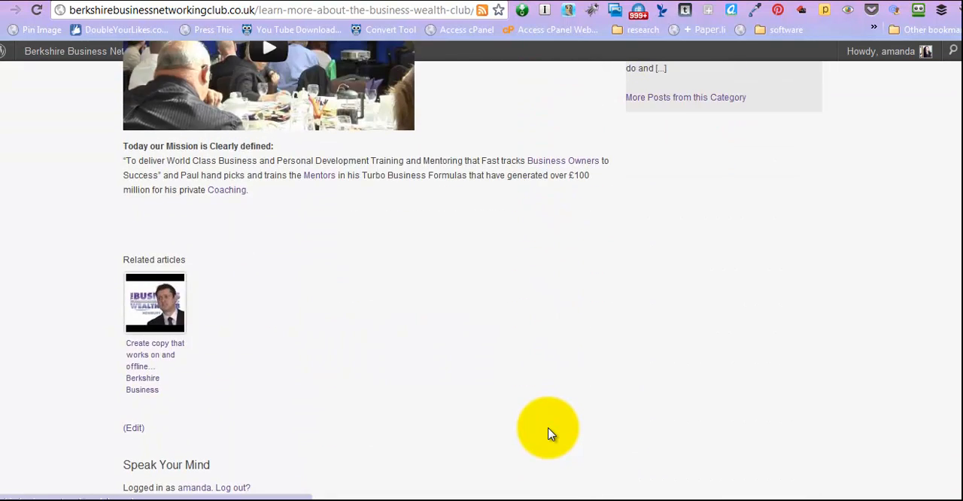